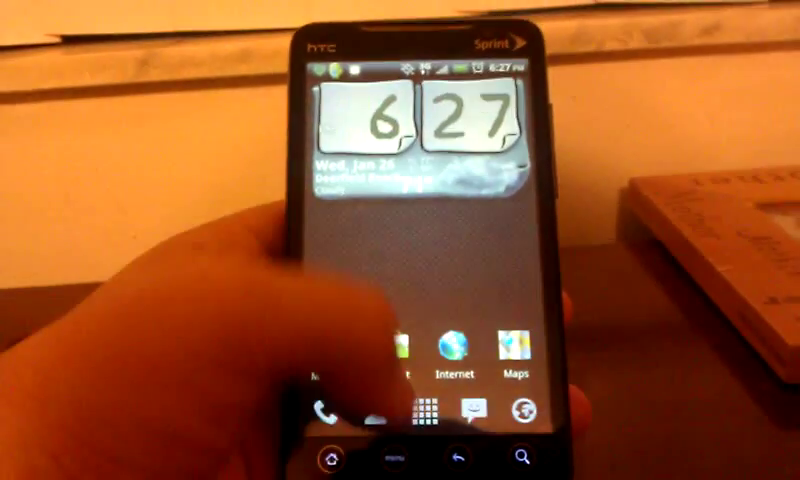
# Launch the Internet browser from the home screen dock
pyautogui.click(424, 412)
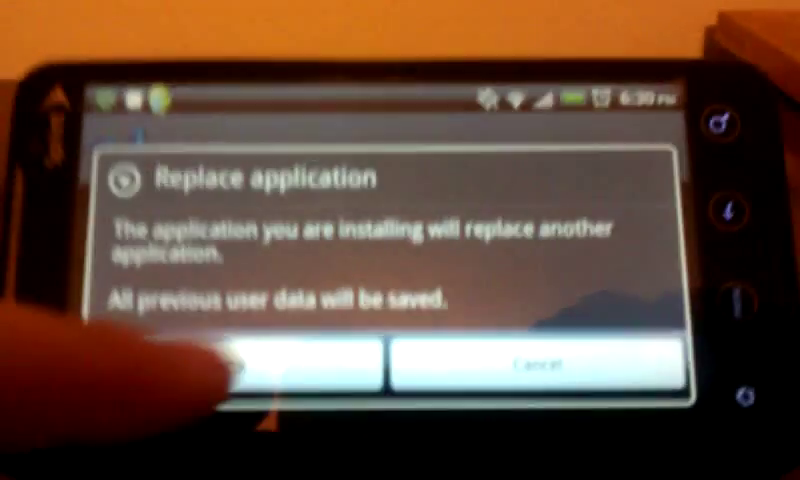
# Confirm replacing the existing z4root application, keeping its user data
pyautogui.click(290, 367)
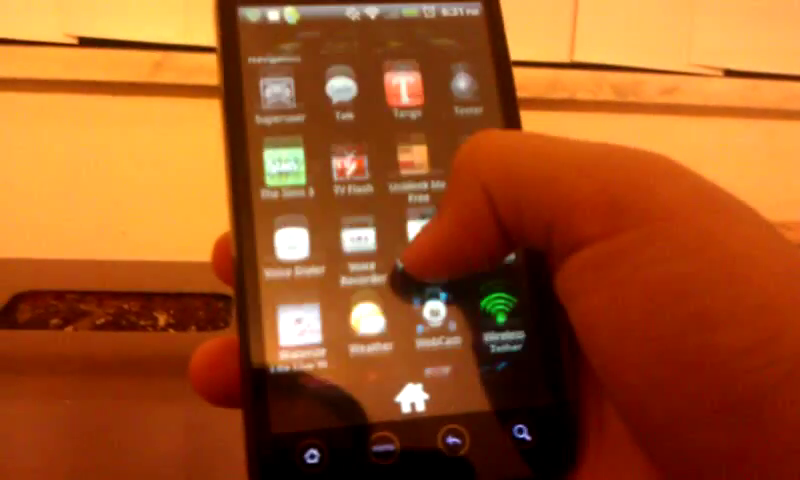
# Scroll the app drawer down to the z4root icon near YouTube
pyautogui.scroll(-3)
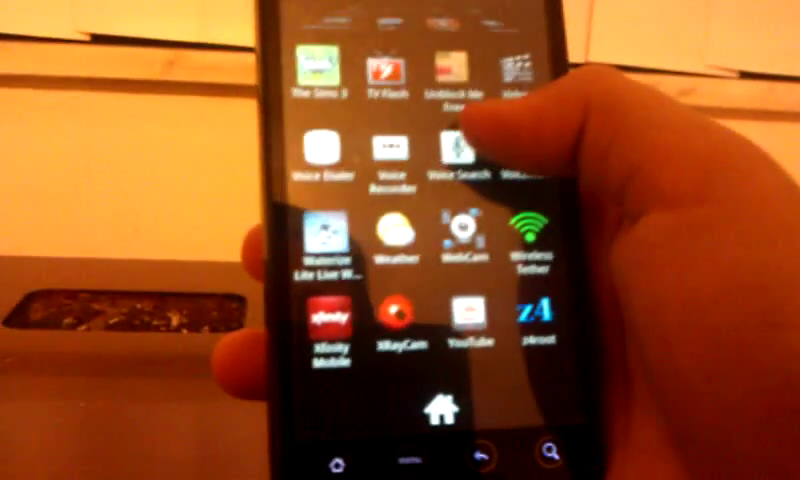